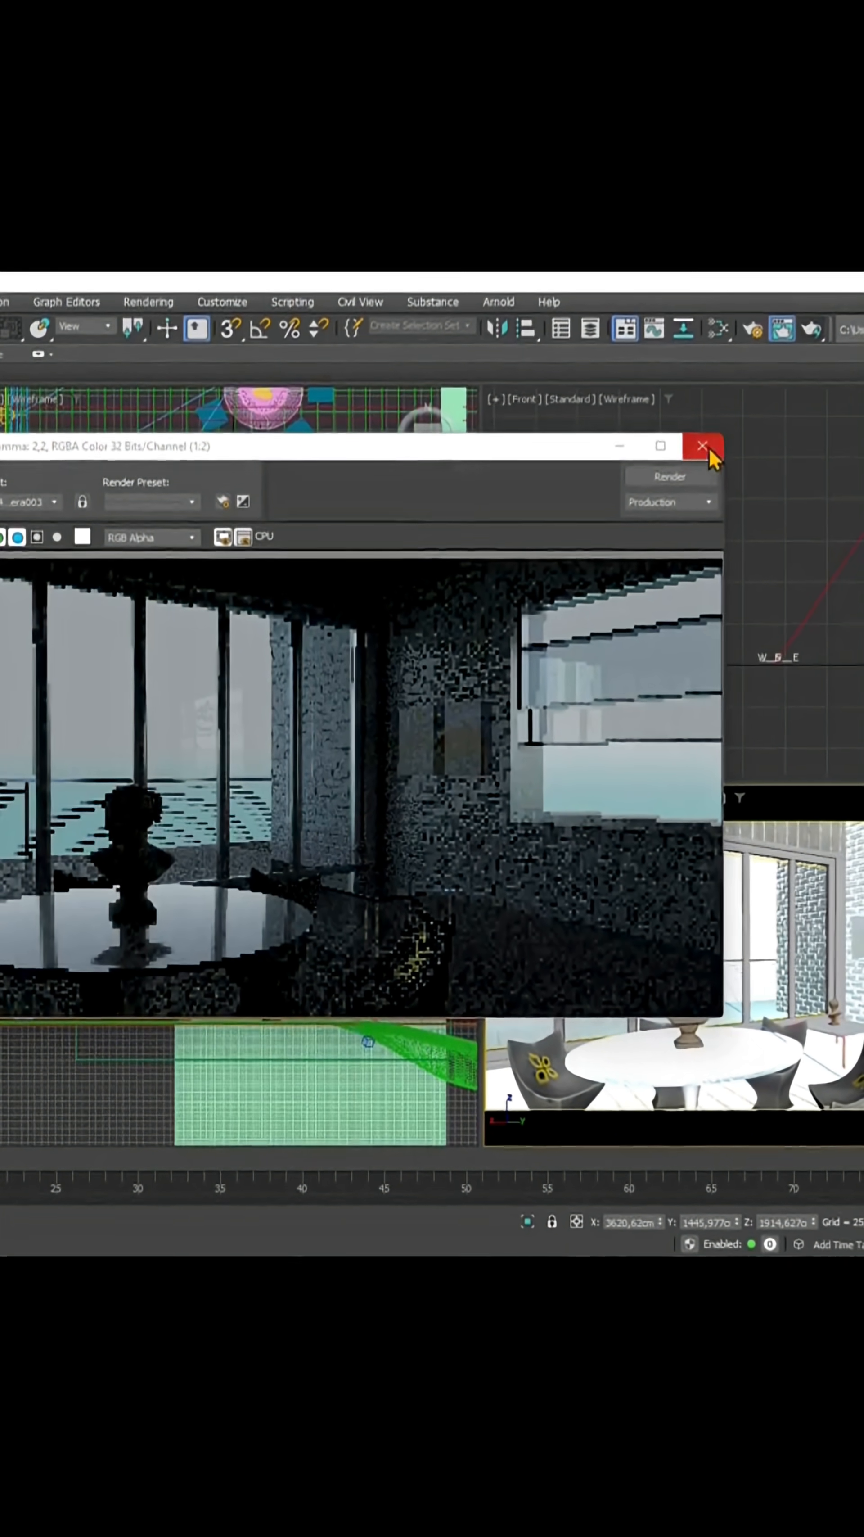
- Close the noisy test render, returning to the four viewports with the camera view of the dining area
click(701, 446)
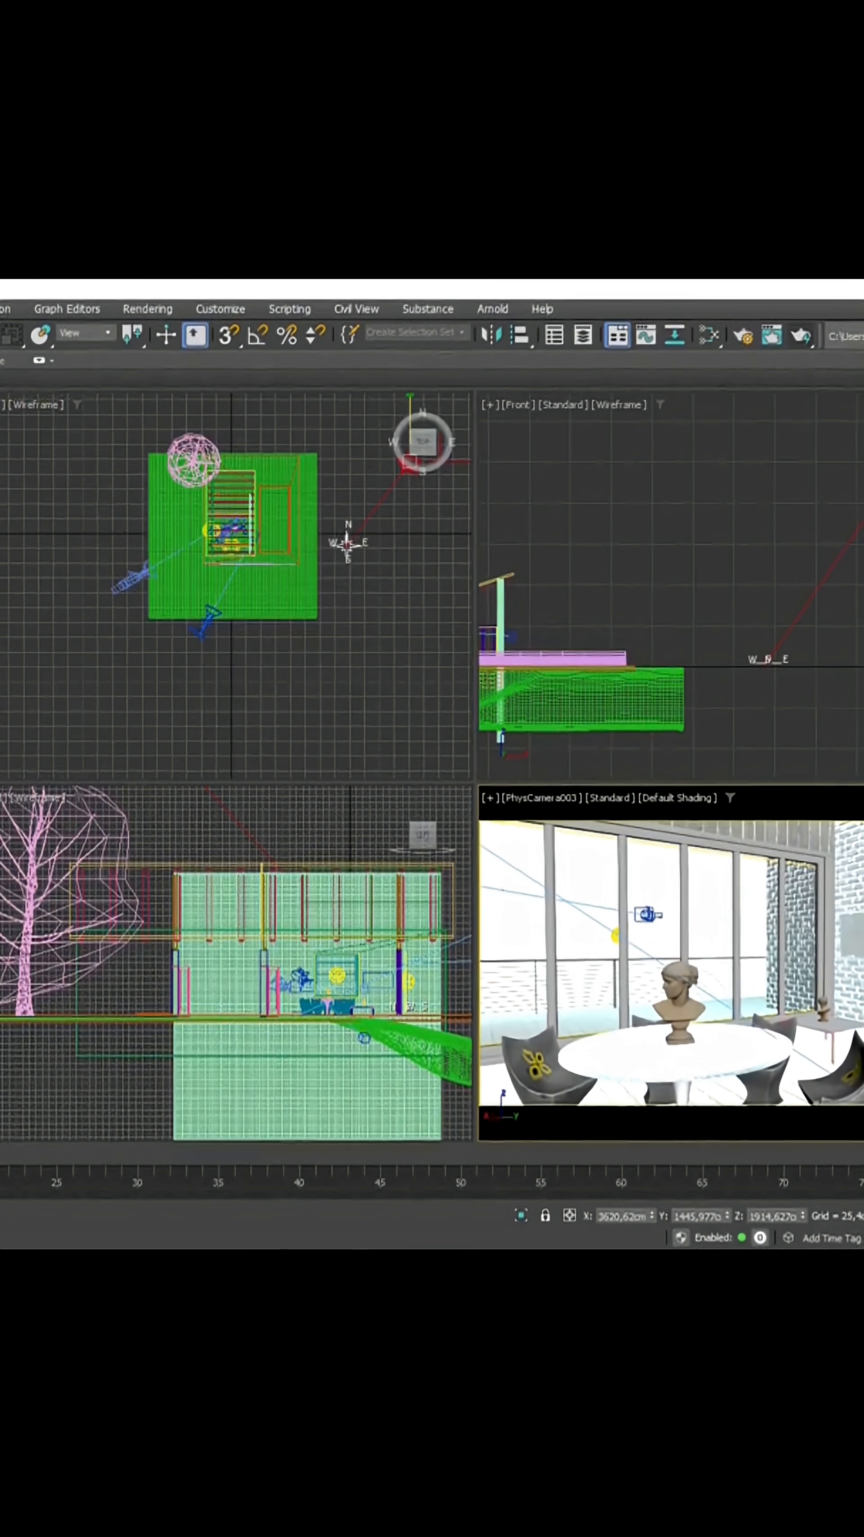